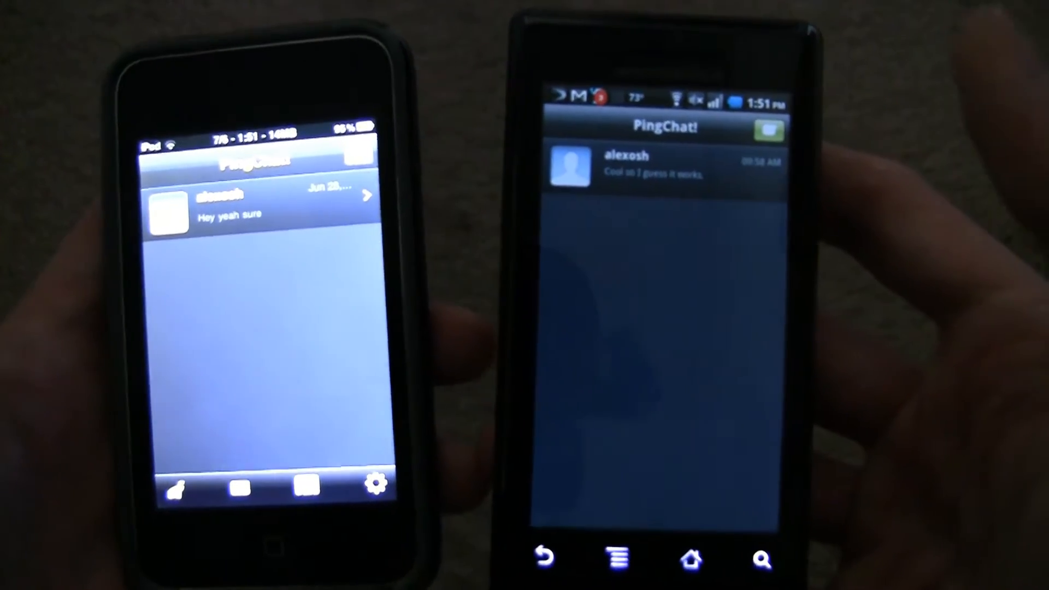
Step: Open a New Message screen from the PingChat! conversation list
{"action": "left_click", "coordinate": [768, 129]}
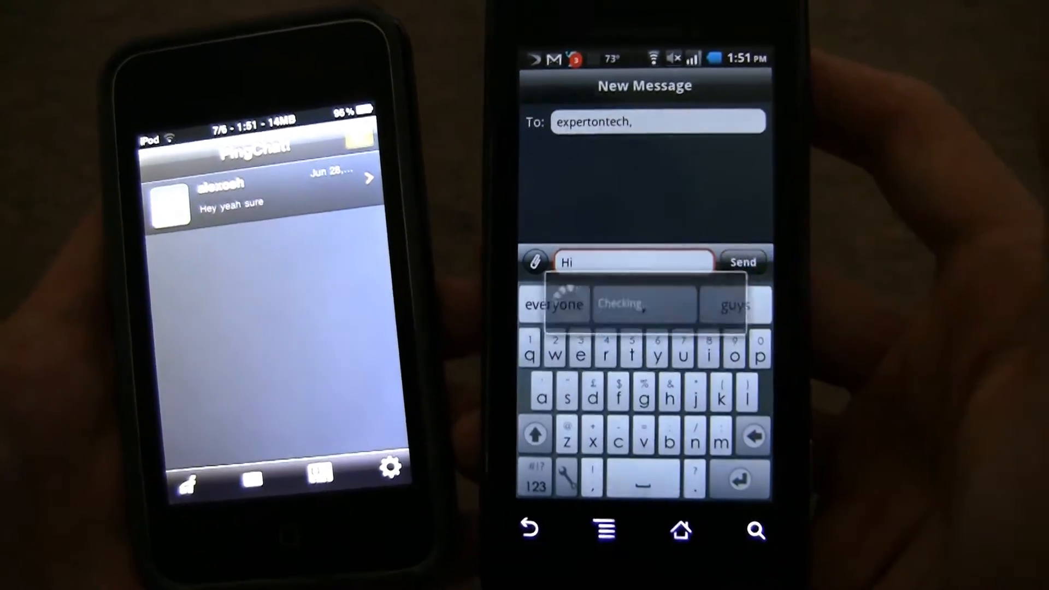
Step: Send 'Hi' to expertontech and reach the internet connection error popup
{"action": "left_click", "coordinate": [743, 262]}
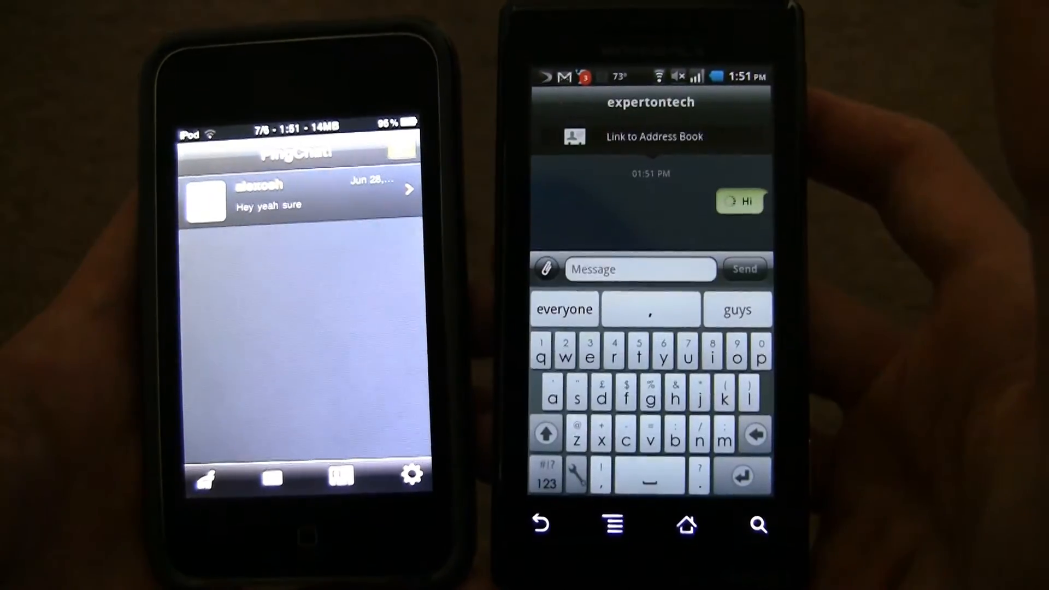
{"action": "left_click", "coordinate": [745, 269]}
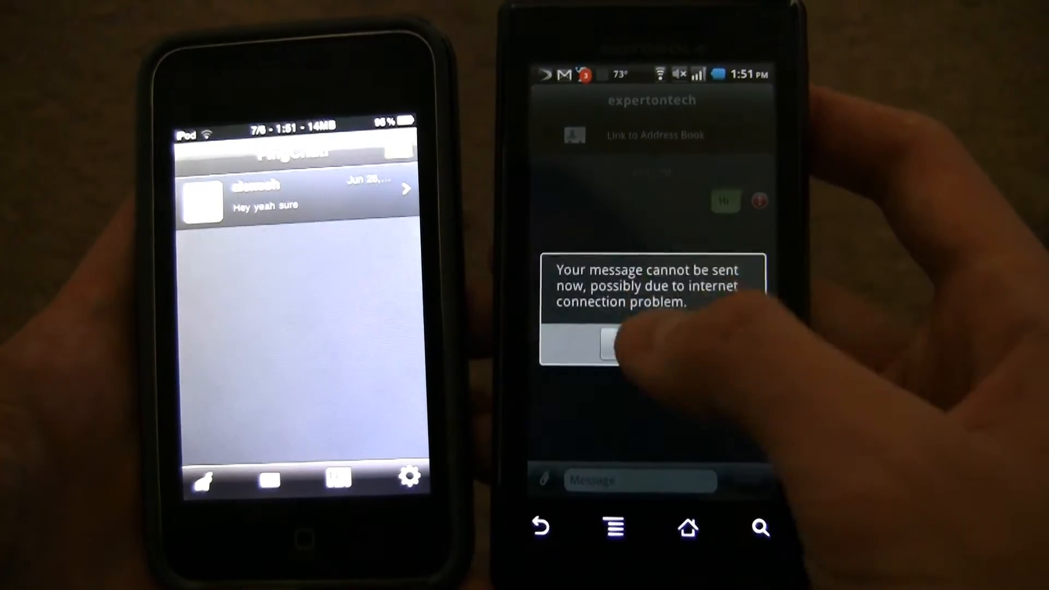